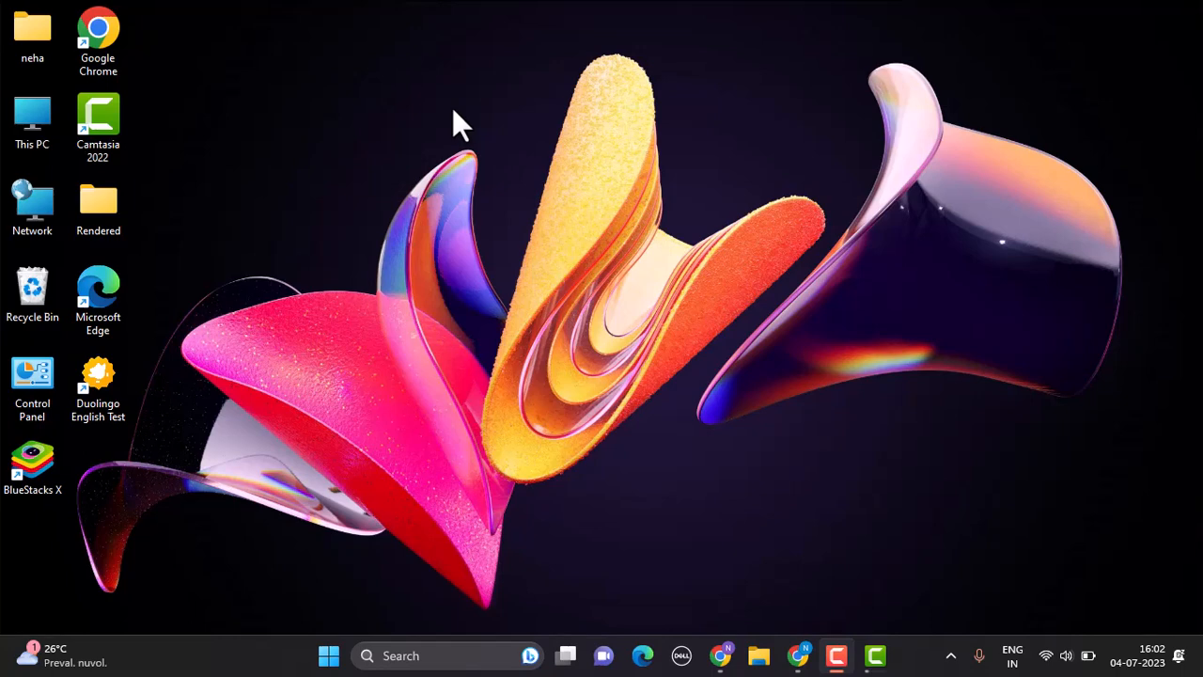
pyautogui.moveTo(444, 137)
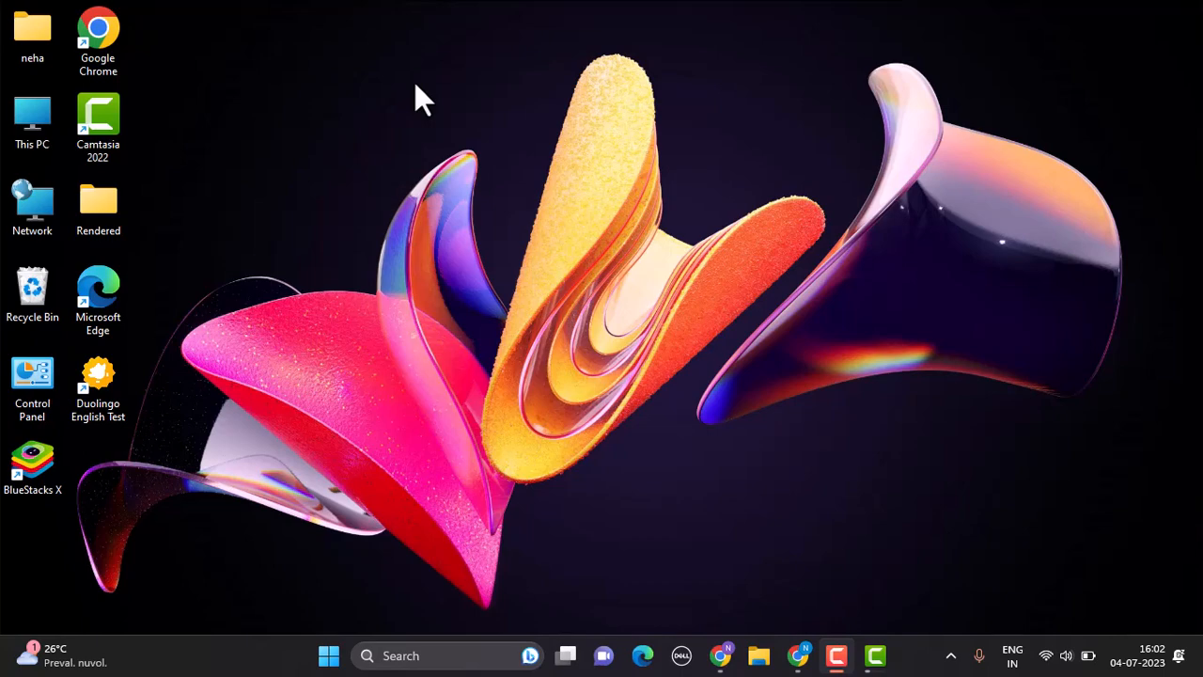
pyautogui.moveTo(479, 164)
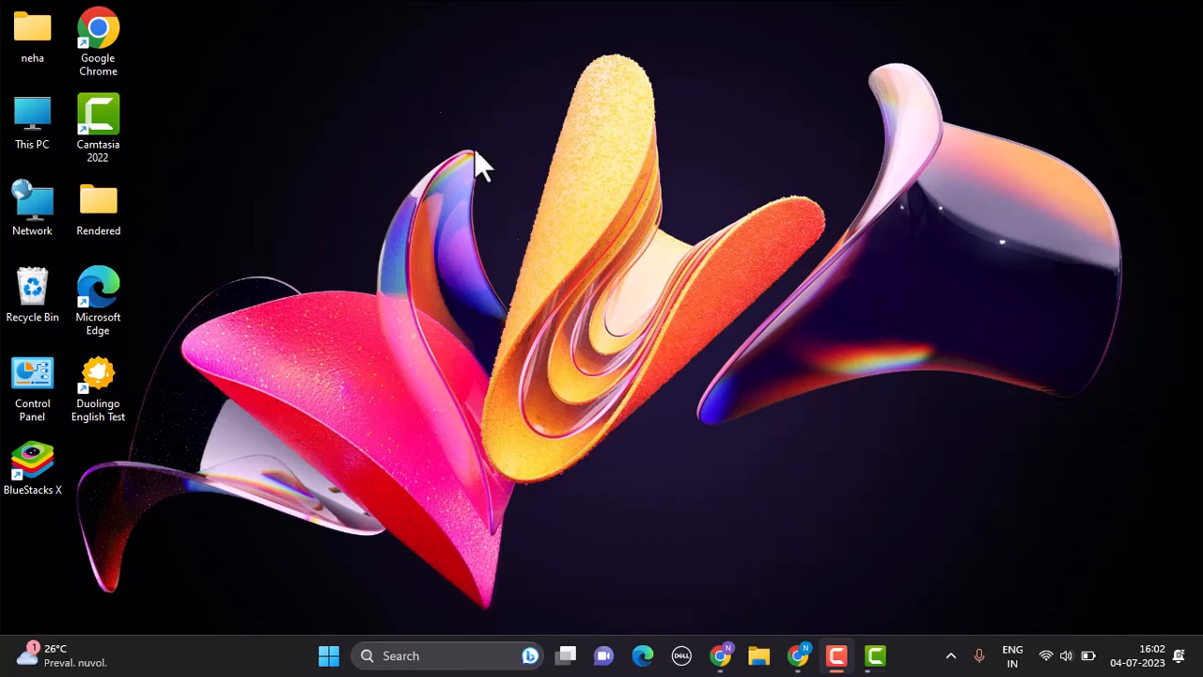
# Launch Google Chrome from the desktop taskbar icon
pyautogui.click(720, 655)
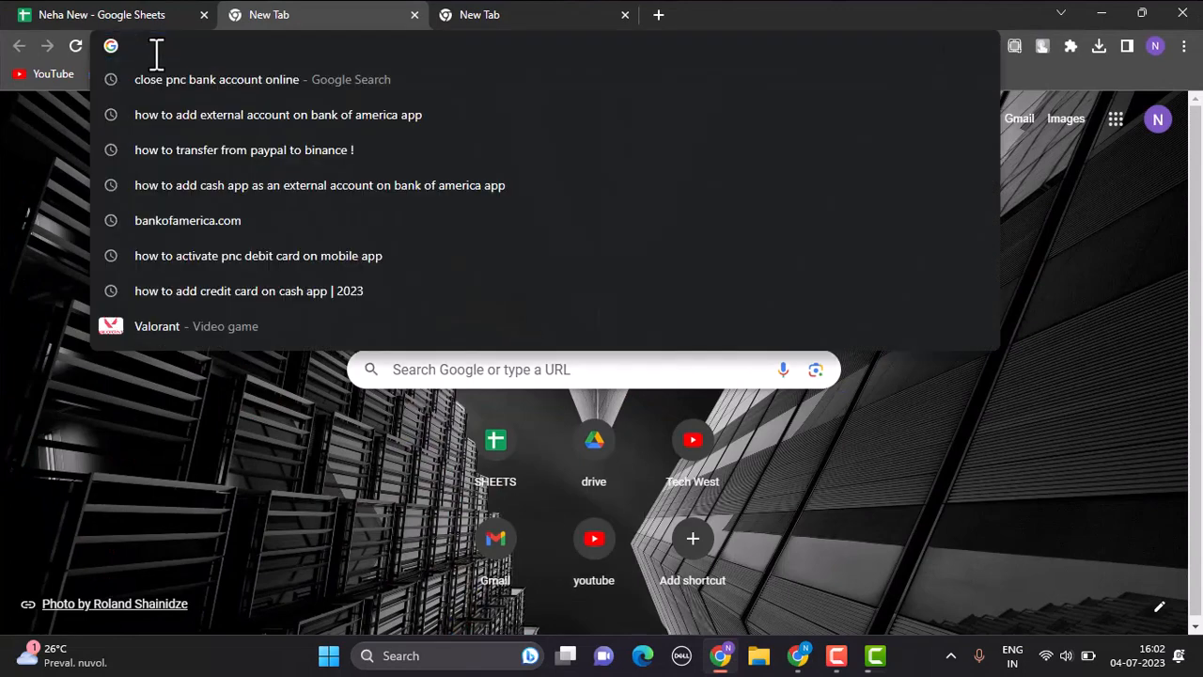
# Go to bankofamerica.com in Chrome to load the homepage with its sign-in panel
pyautogui.click(187, 220)
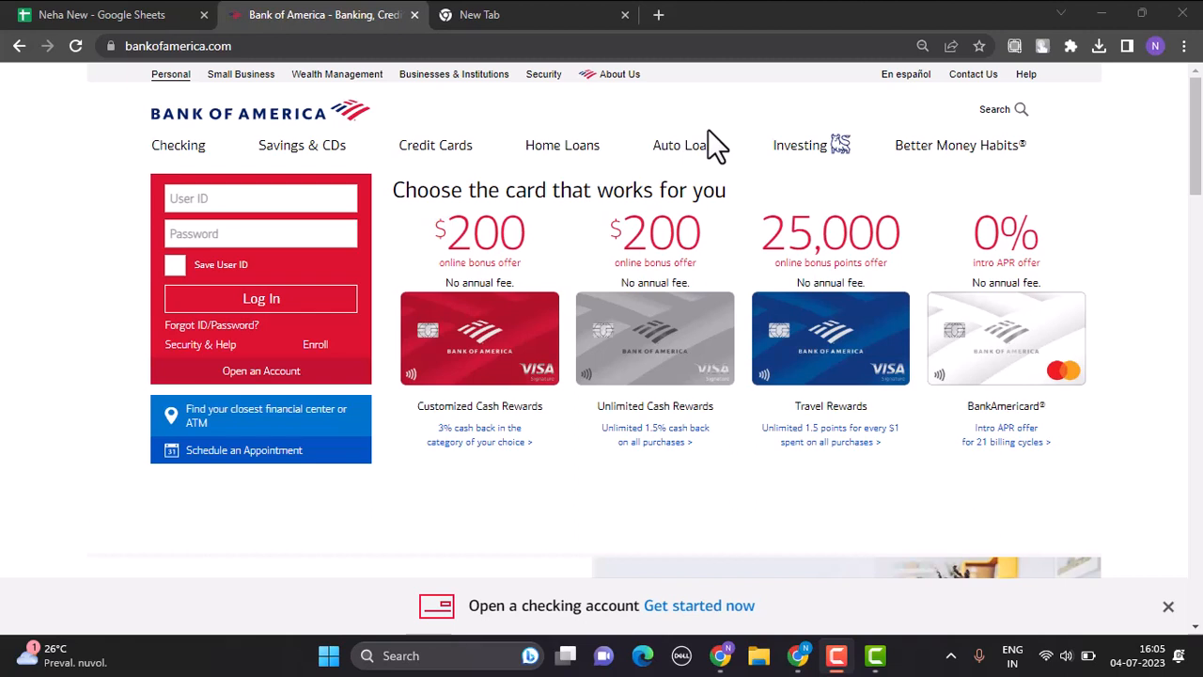
pyautogui.moveTo(769, 216)
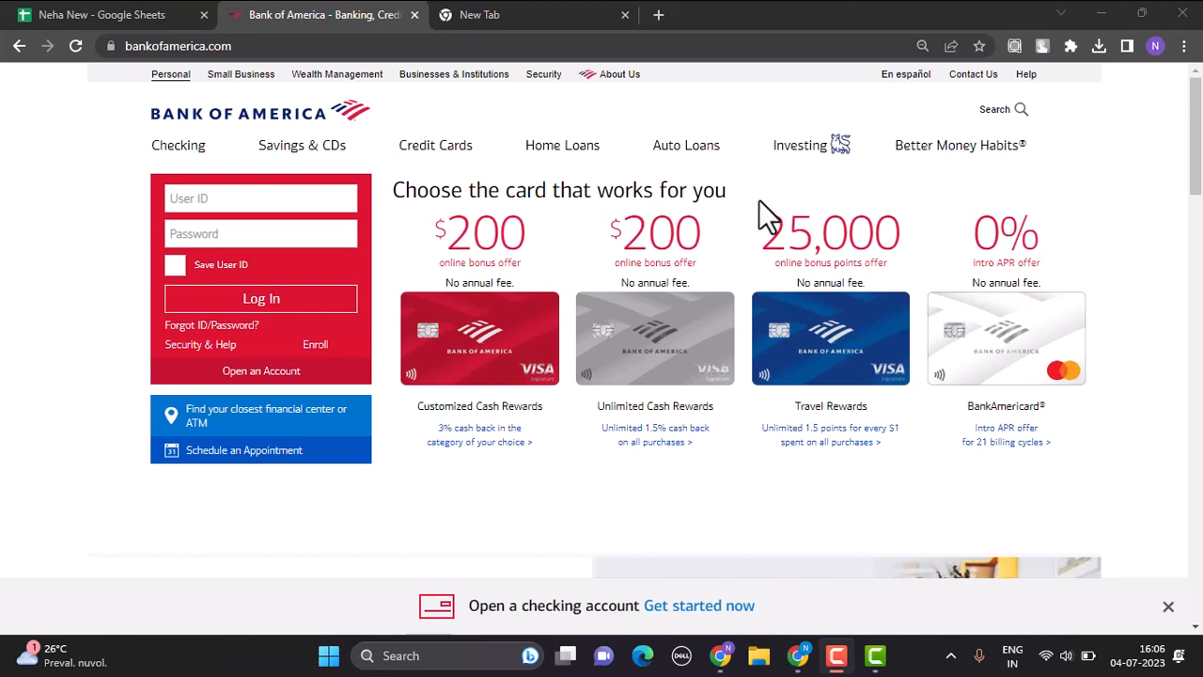